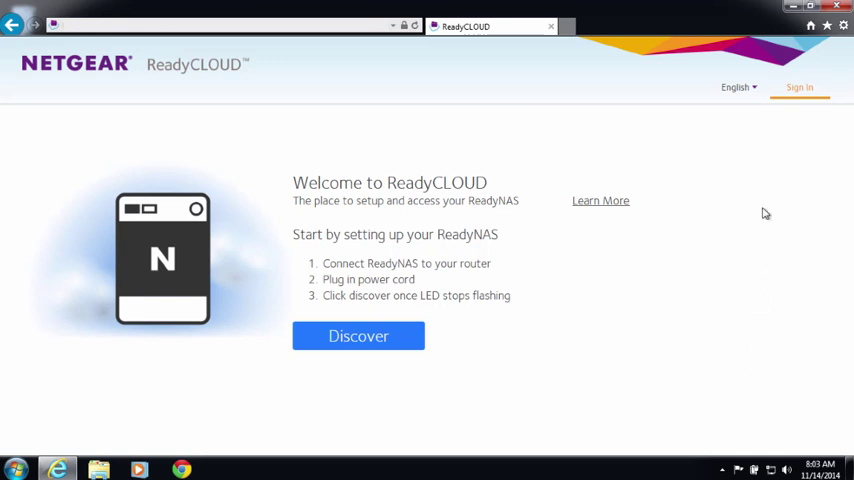
- Sign in to the ReadyCLOUD web account as user 'readynasol'
click(799, 87)
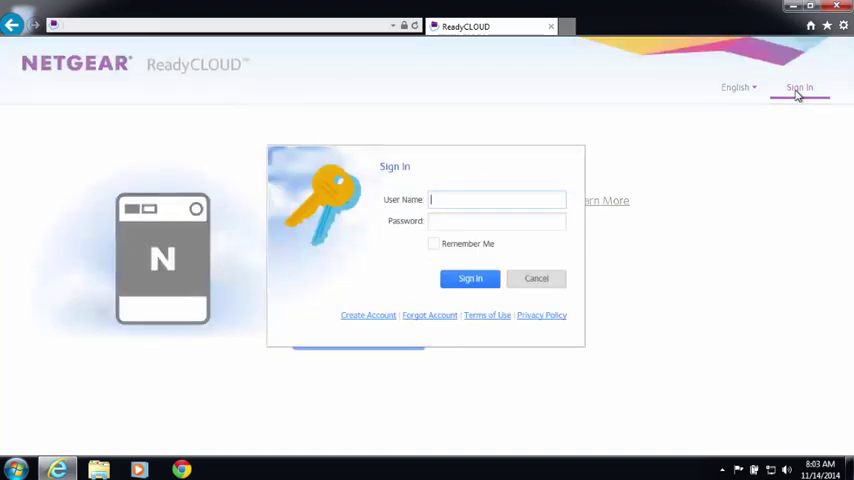
text(readynasol)
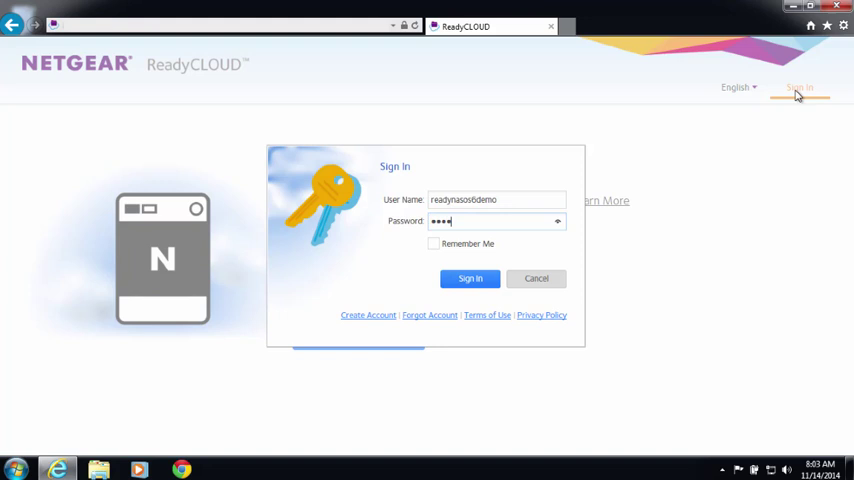
click(470, 278)
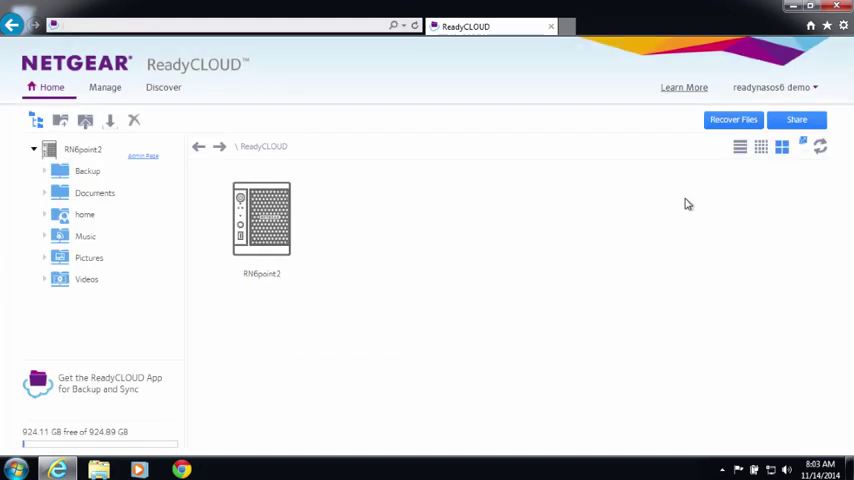
mouse_move(674, 205)
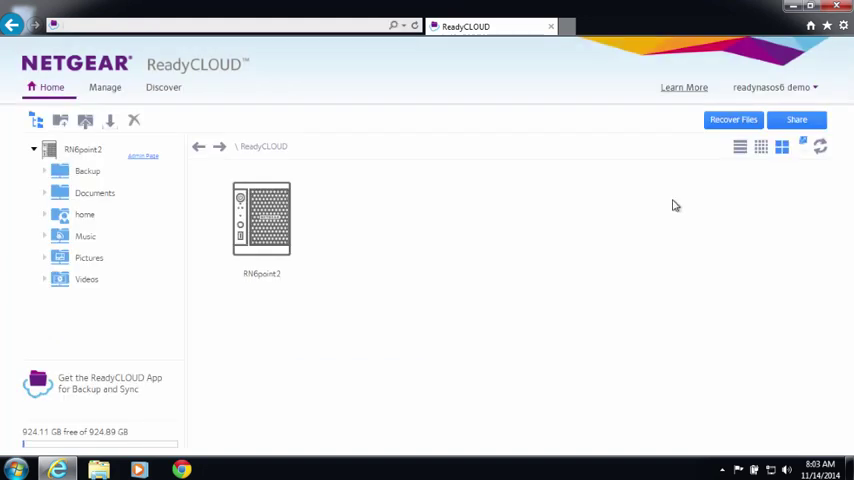
mouse_move(220, 372)
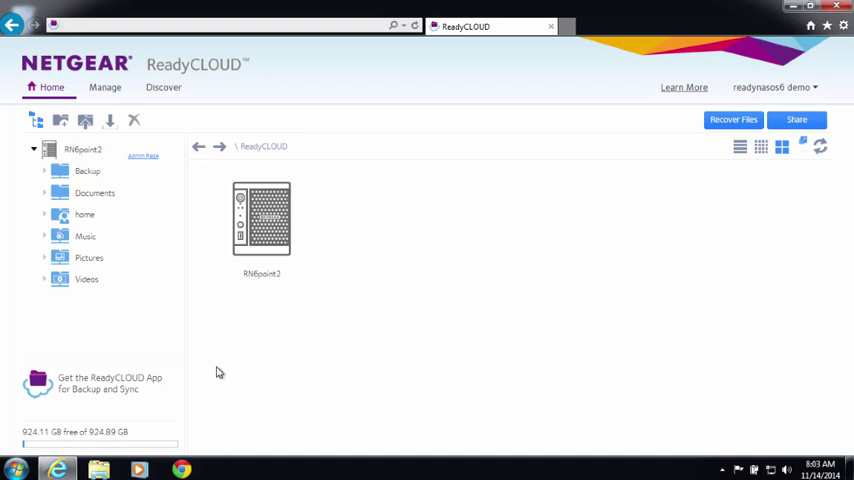
- Download and install the ReadyCLOUD desktop app, accepting the license and launching it on finish
click(110, 383)
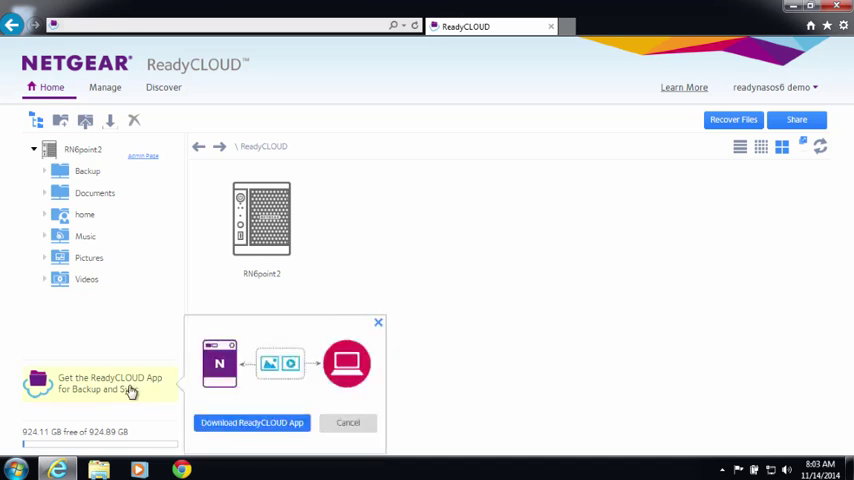
click(251, 422)
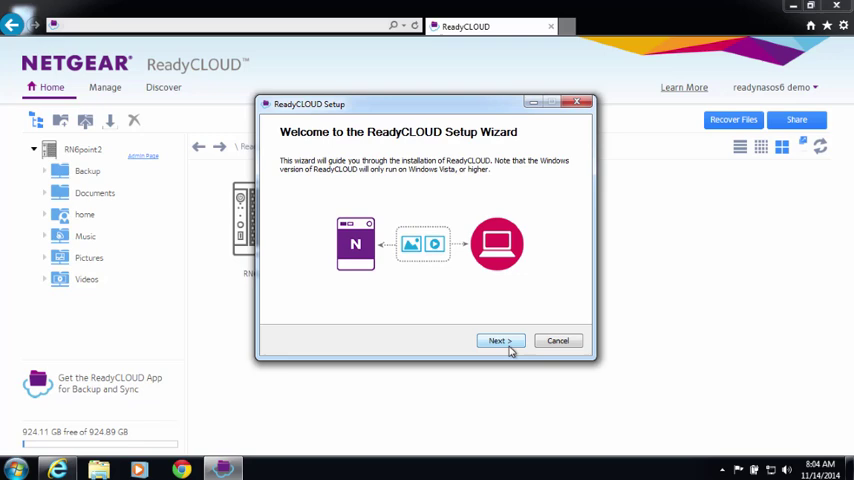
click(499, 341)
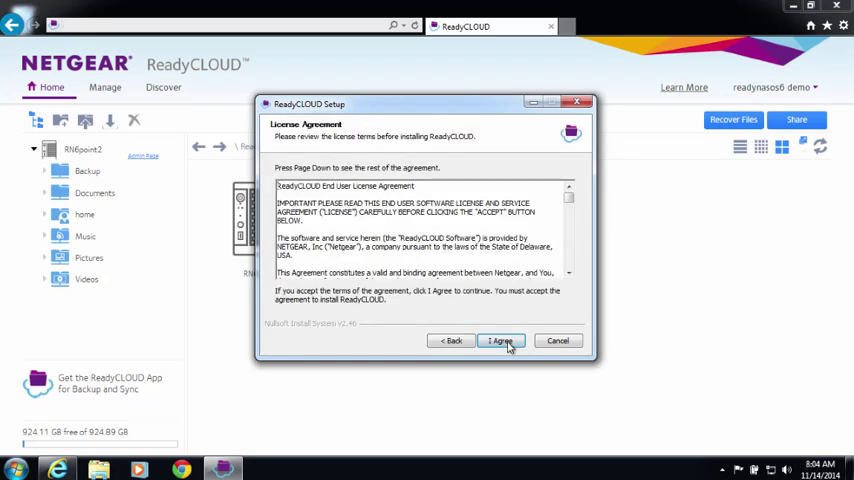
click(501, 340)
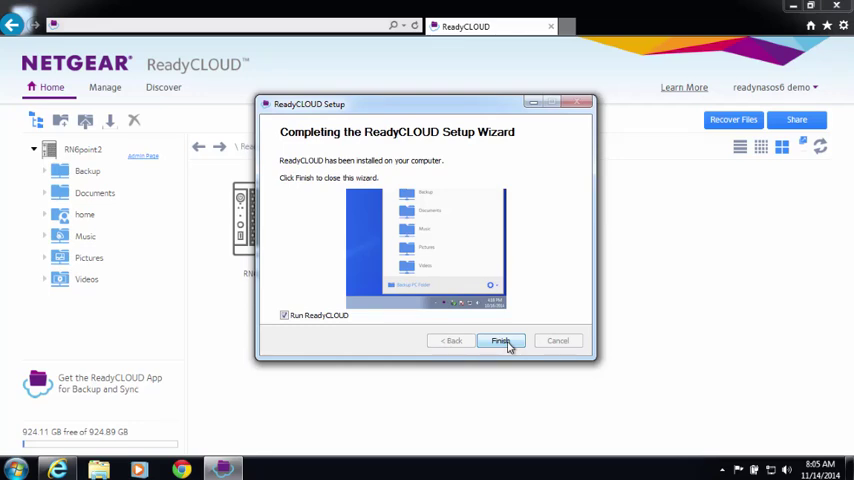
click(500, 340)
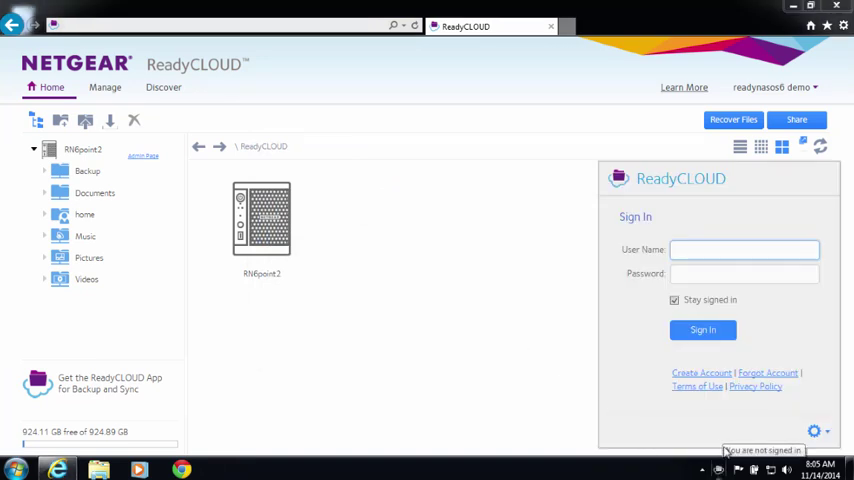
- Sign in to the ReadyCLOUD desktop app with user 'readyna' and its password
text(readynasos6demo)
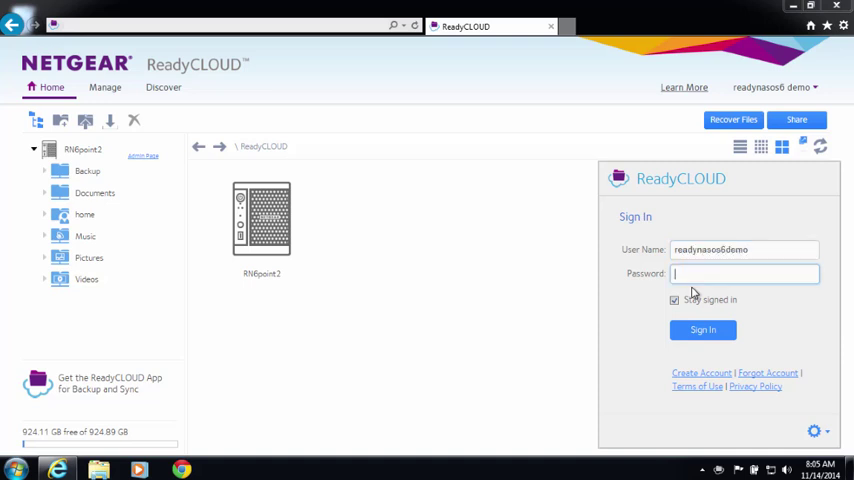
text(password)
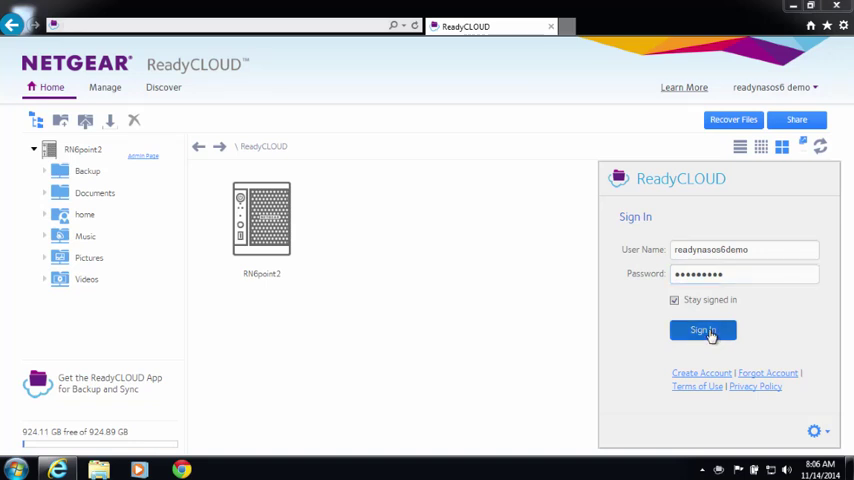
click(703, 330)
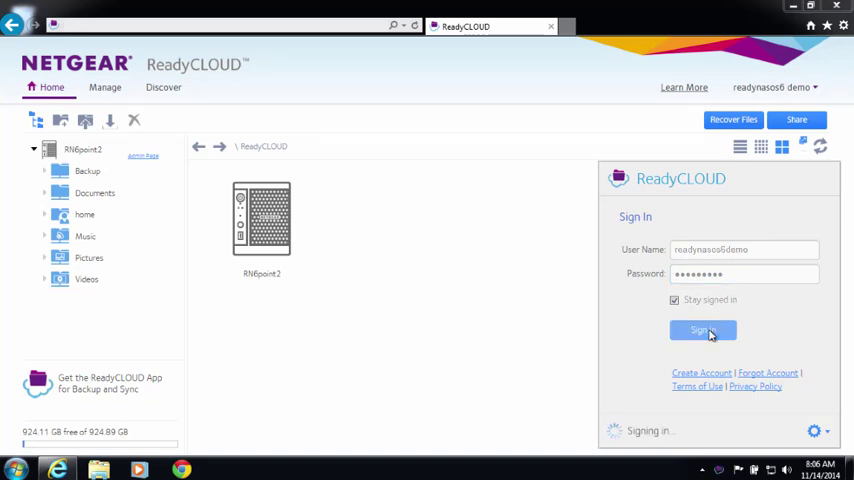
click(703, 330)
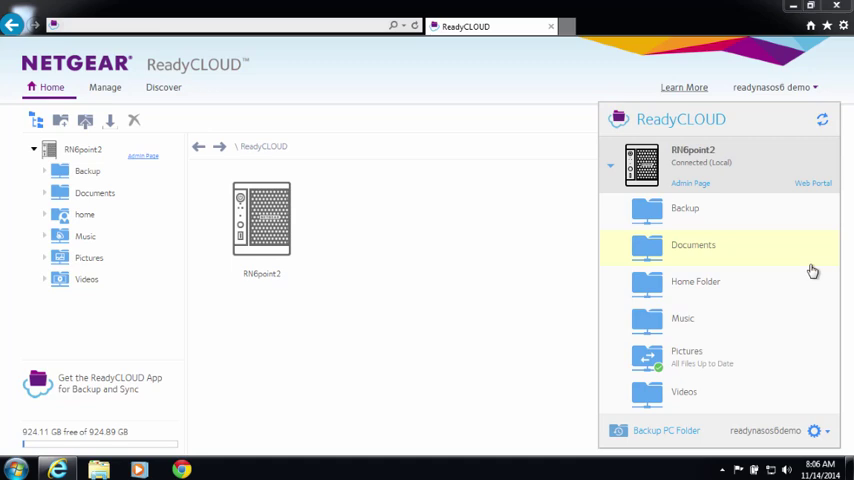
- Enable sync of the Documents share on RN6point2 to this PC
click(693, 245)
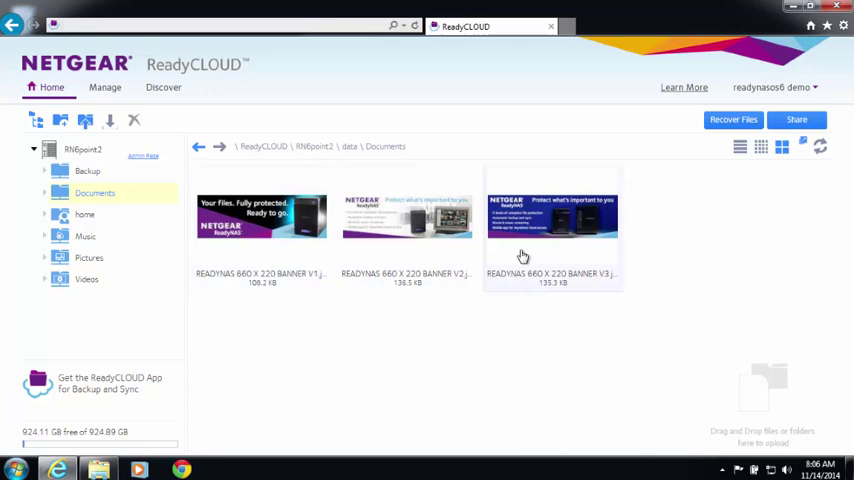
mouse_move(397, 230)
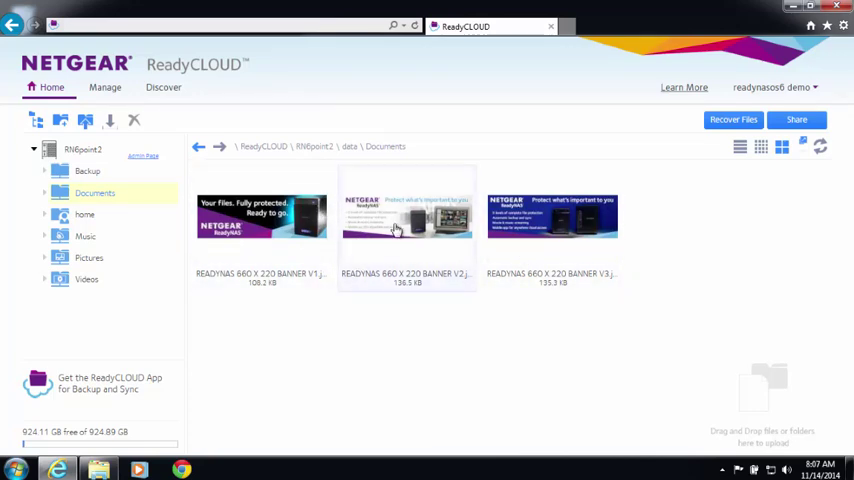
- Delete the READYNAS 660 X 220 BANNER V2 image from Documents, confirming the deletion
click(407, 217)
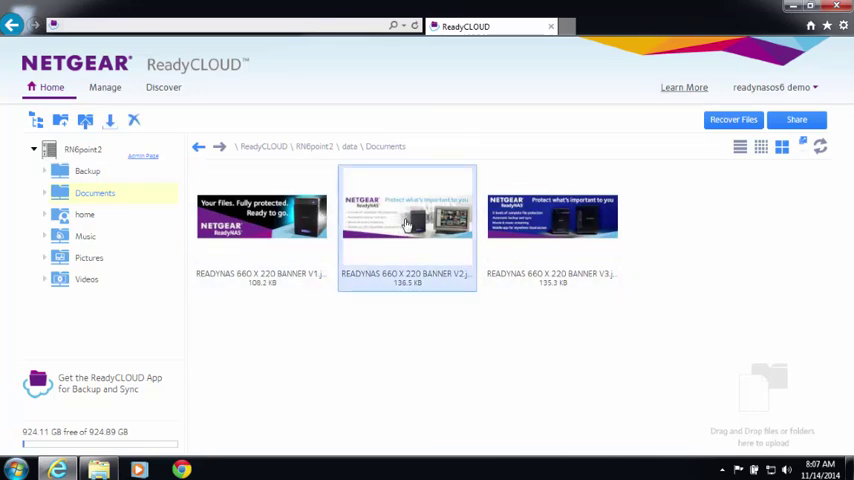
click(134, 120)
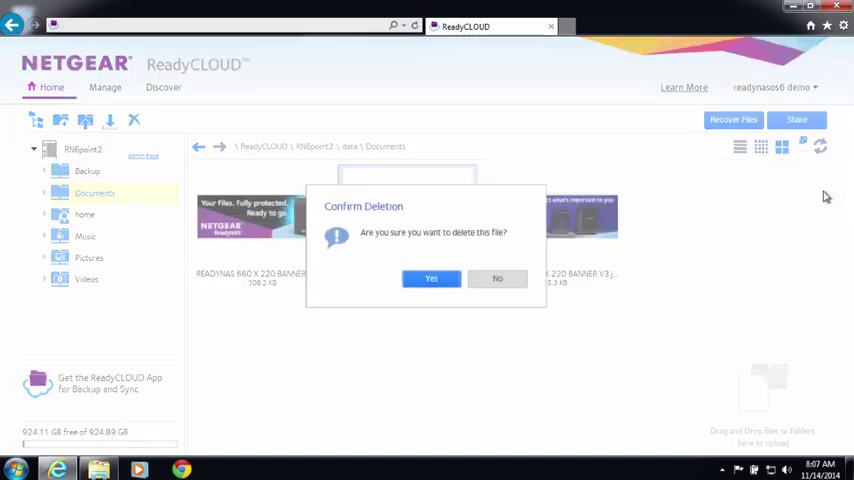
click(431, 278)
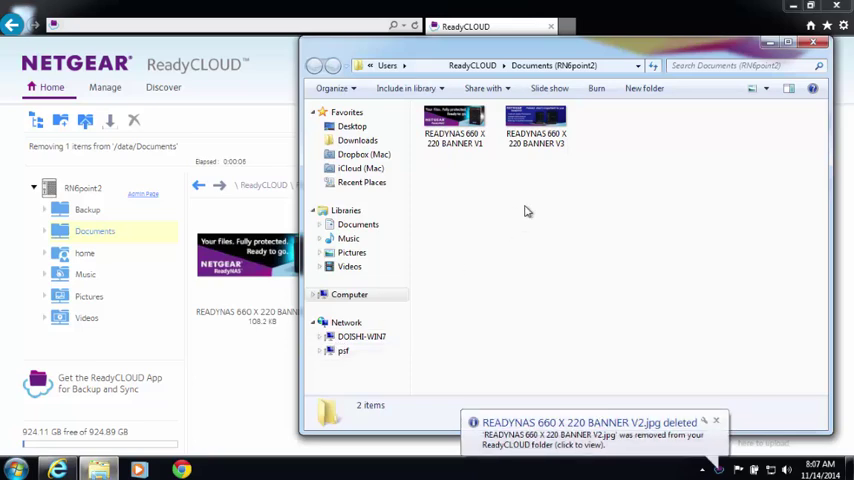
mouse_move(510, 195)
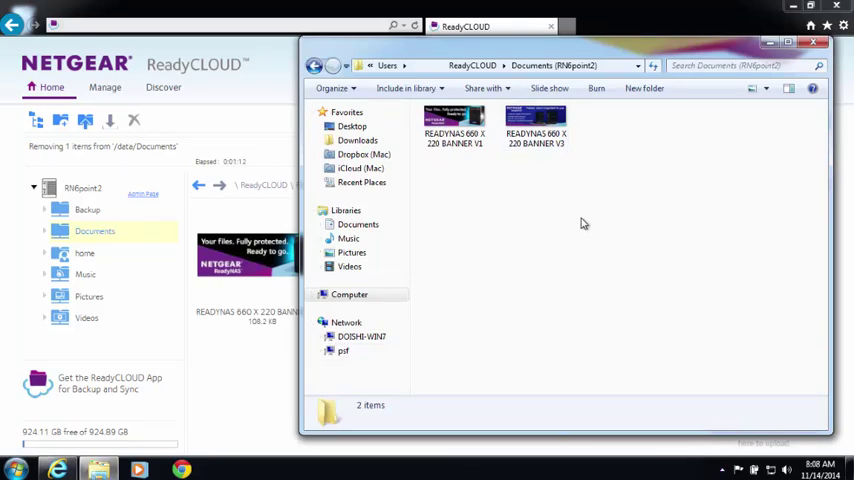
- Paste the Circles image into the synced Documents (RN6point2) folder in Explorer
right_click(584, 223)
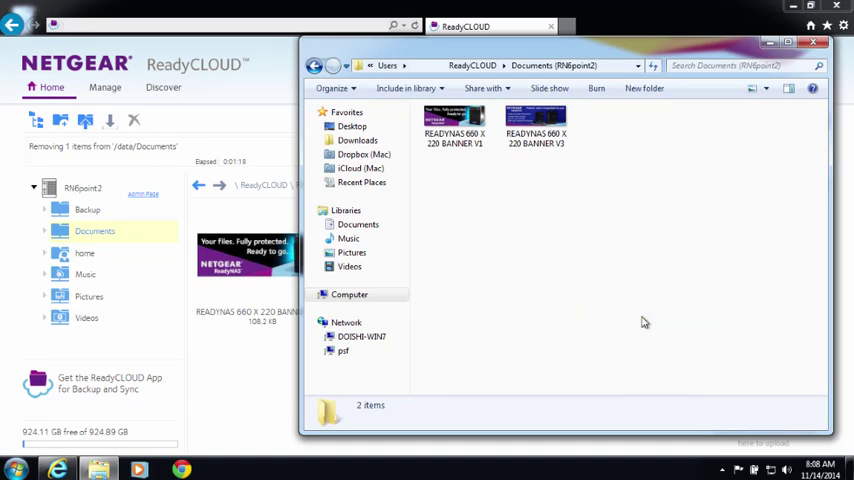
click(455, 128)
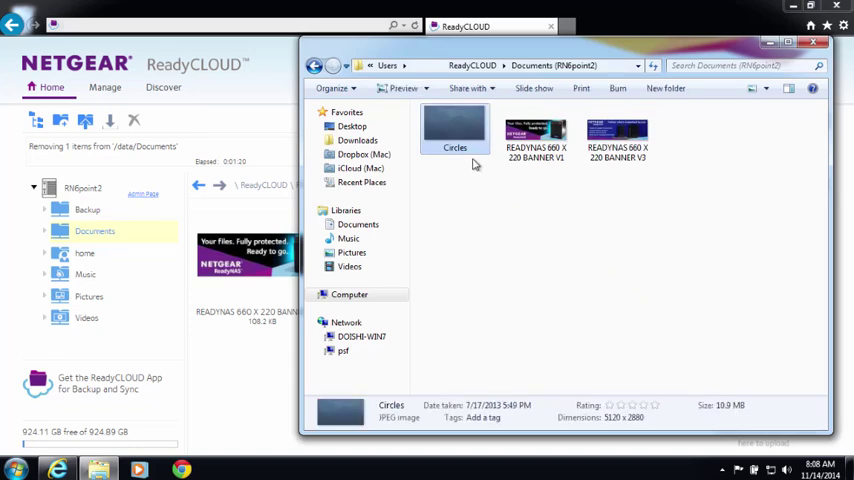